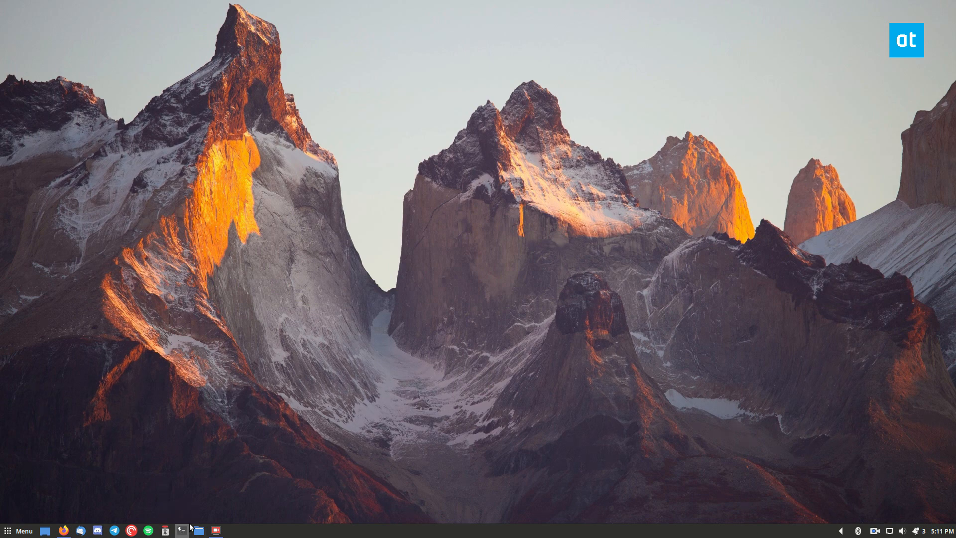
- Launch a Terminal window from the bottom panel's Terminal launcher
left_click(180, 530)
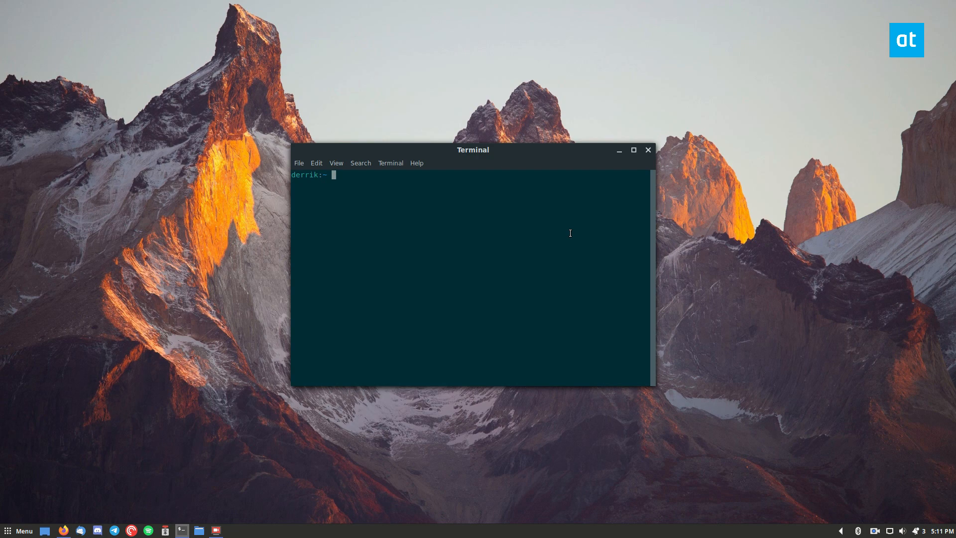
- Install Cairo-Dock with 'sudo apt install cairo-dock'
type("sudo")
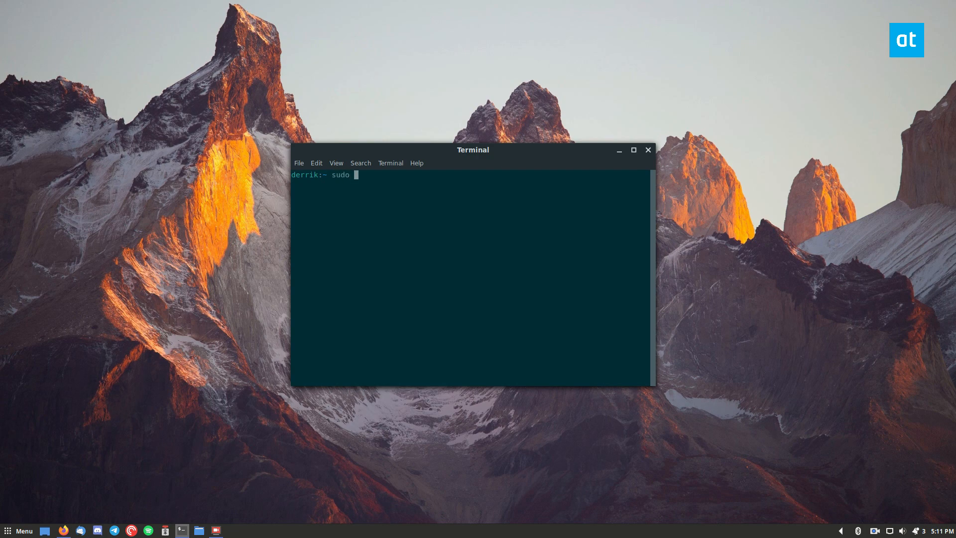
type("apt install cairo-d")
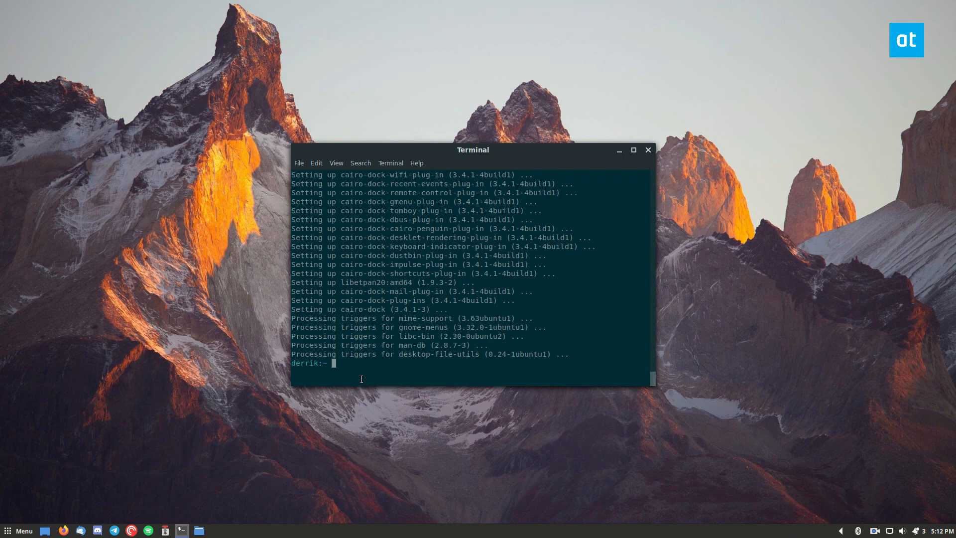
- Copy /usr/share/applications/cairo-dock.desktop into ~/.config/autostart/
type("cp /usr/share/applications/cairo-dock.desktop")
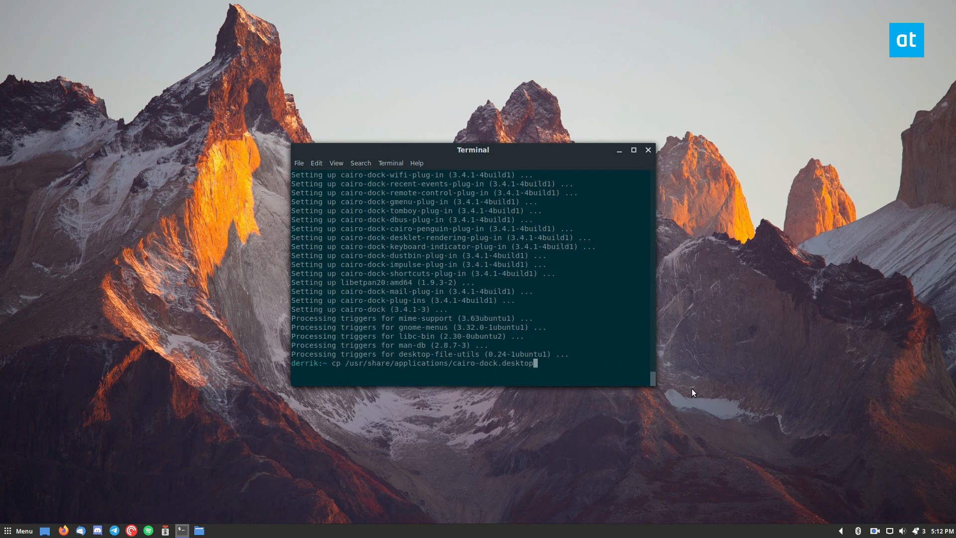
type("~")
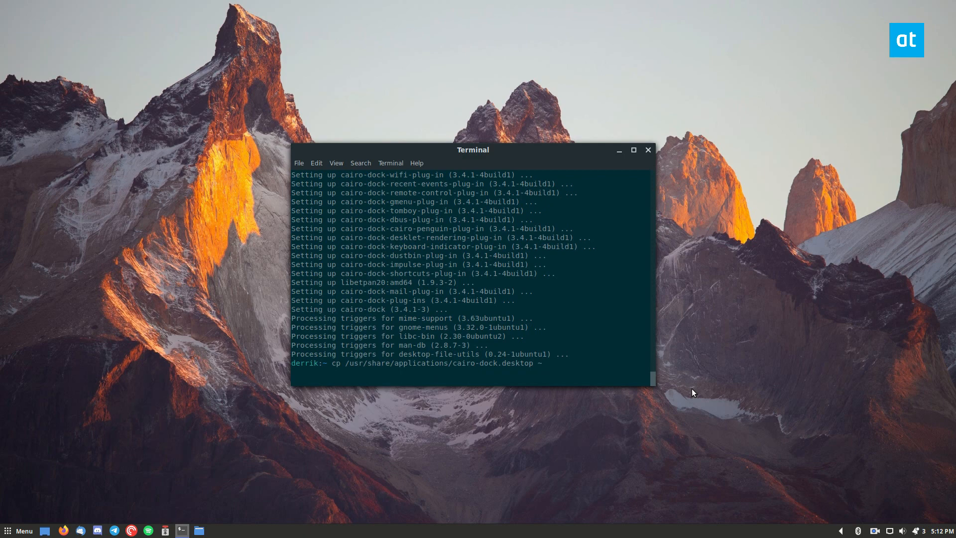
type("/.config/autostart/")
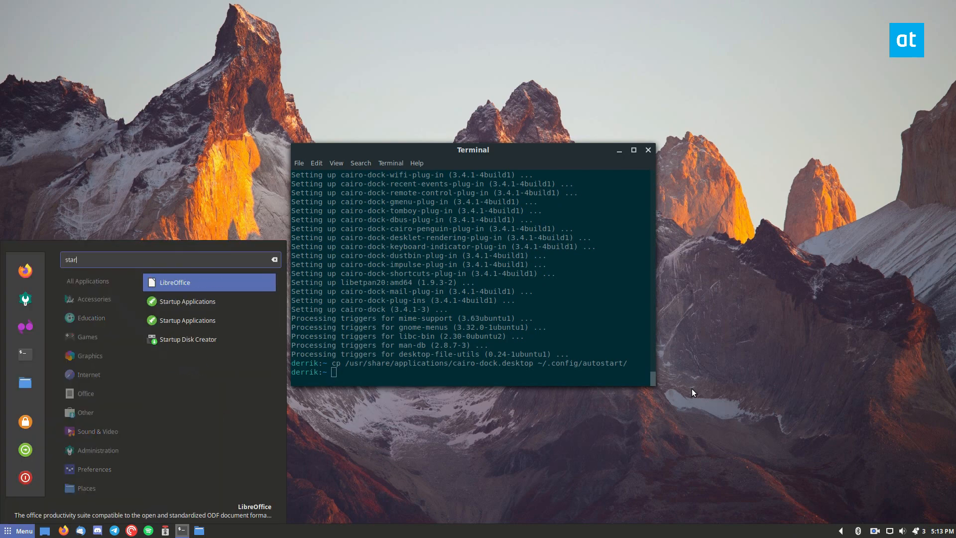
- Dismiss the application search menu
left_click(187, 301)
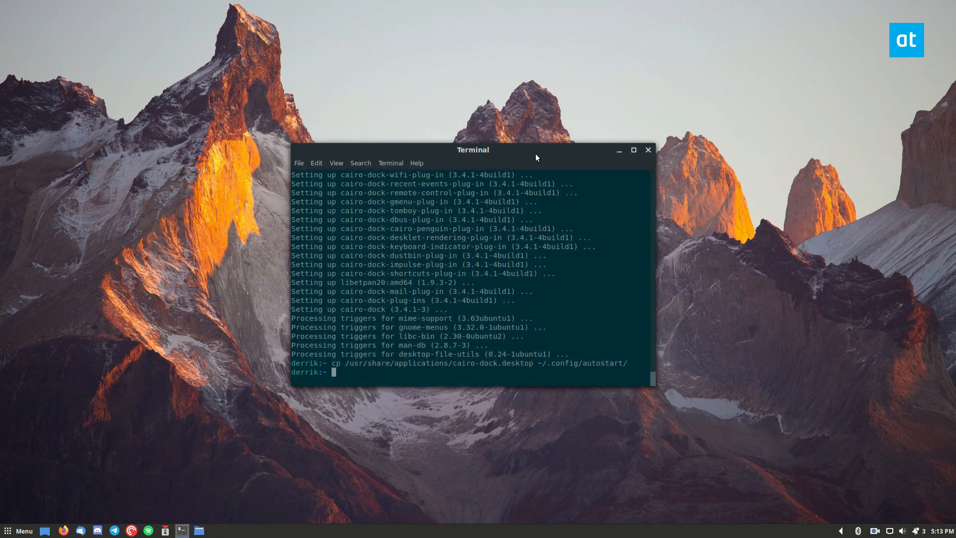
mouse_move(324, 478)
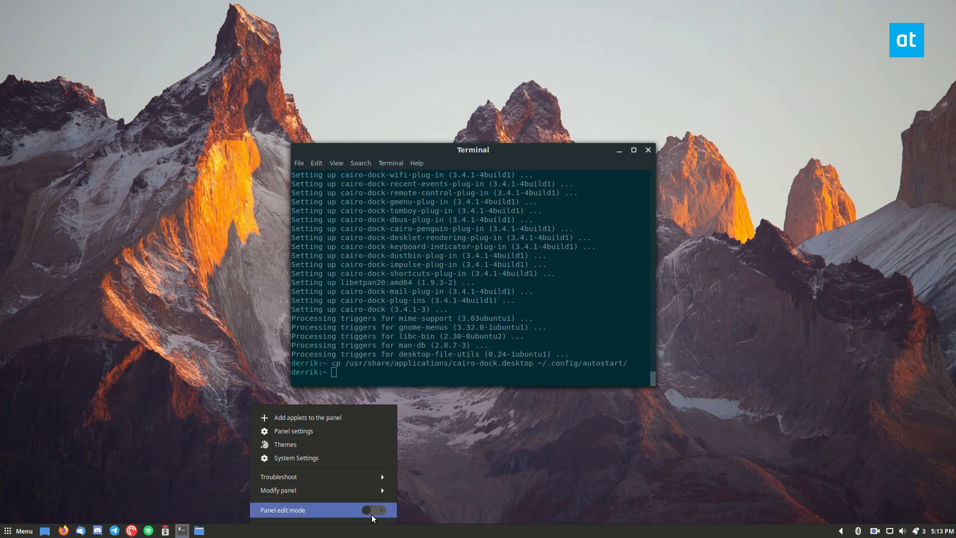
- Move the Cinnamon panel to the top and close the Terminal
left_click(373, 511)
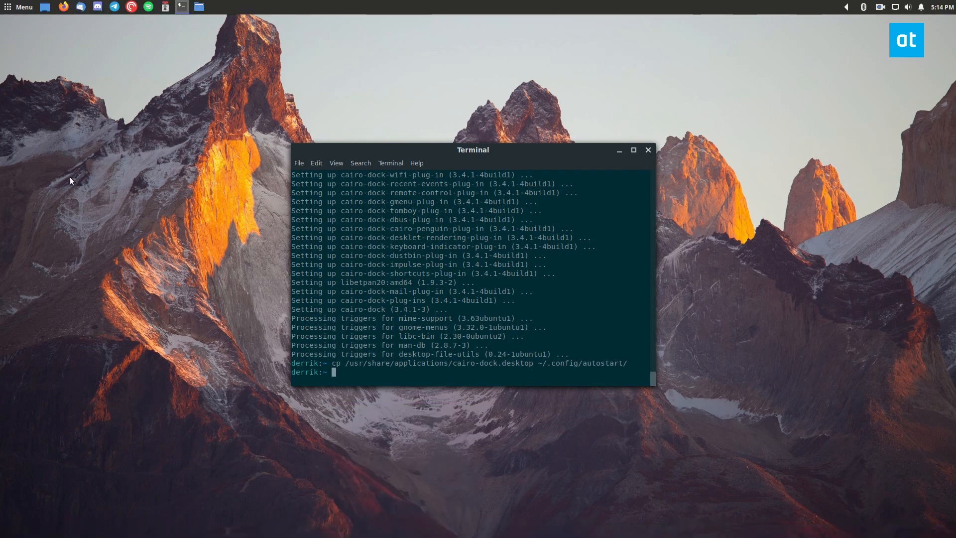
left_click(647, 150)
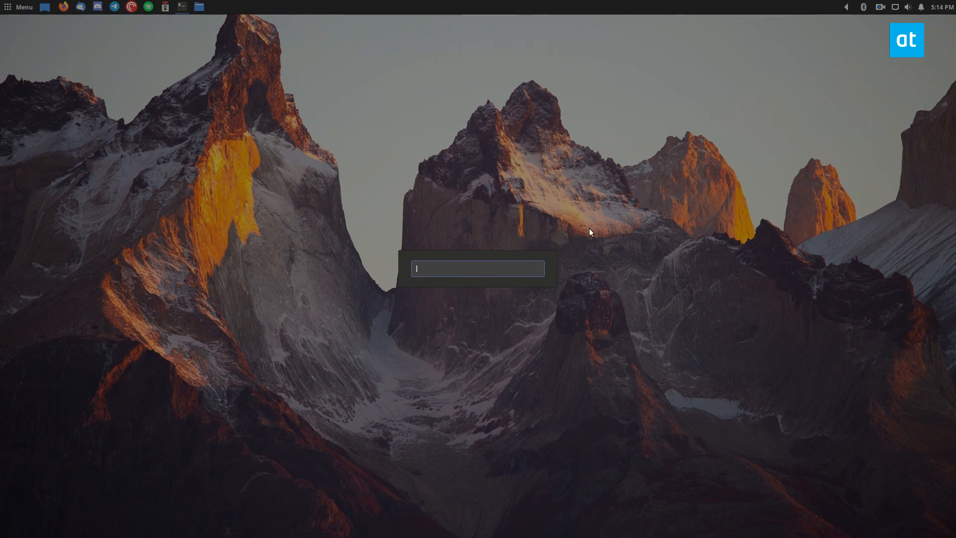
- Run 'cairo-dock' from the Alt+F2 run box
type("cairo-d")
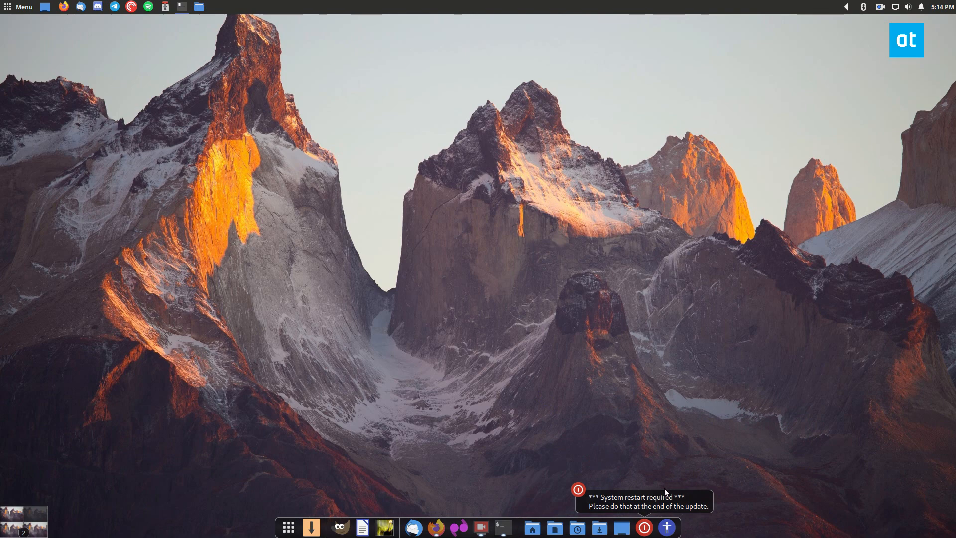
mouse_move(664, 502)
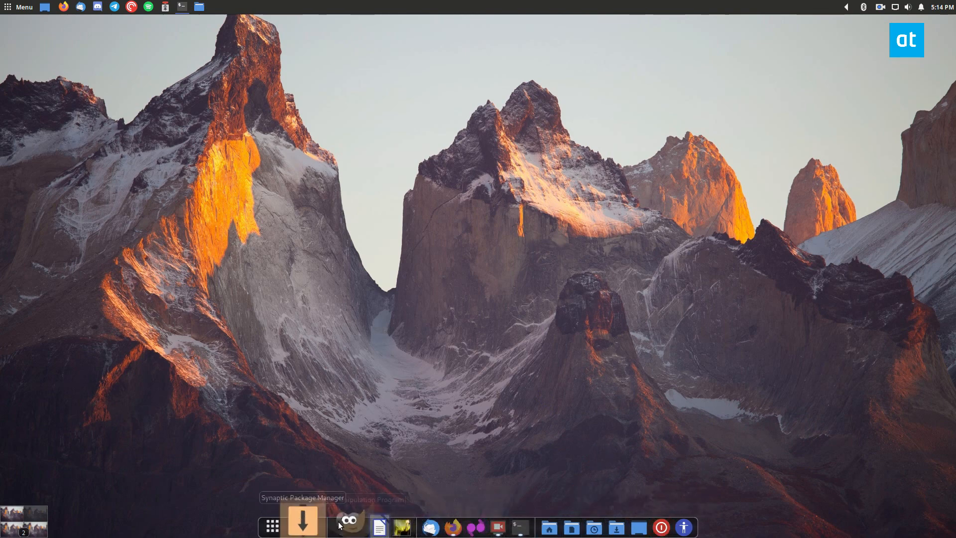
left_click(269, 527)
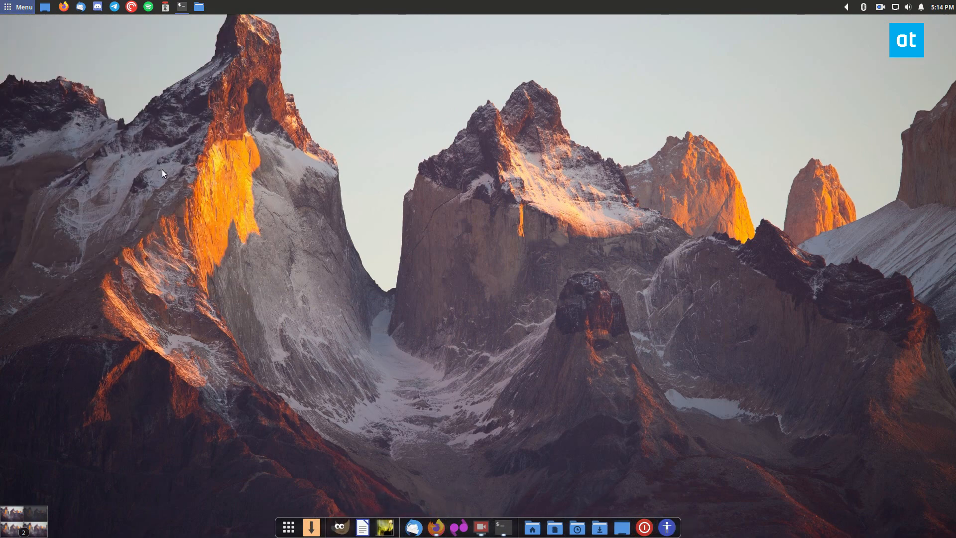
mouse_move(450, 364)
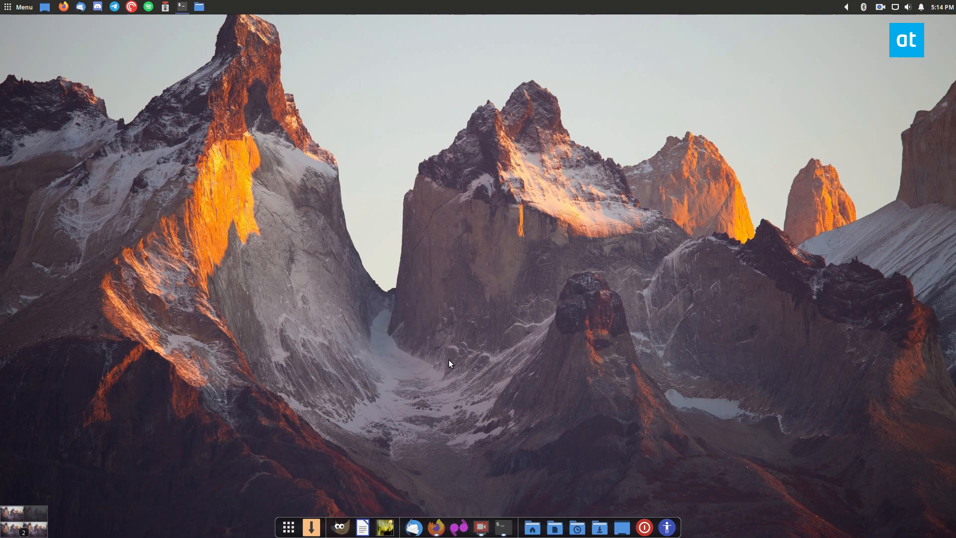
mouse_move(516, 402)
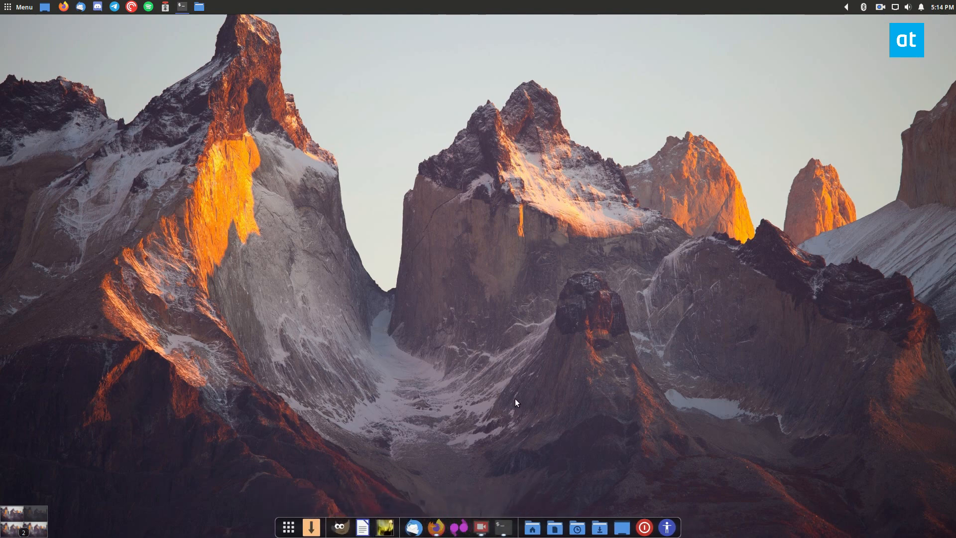